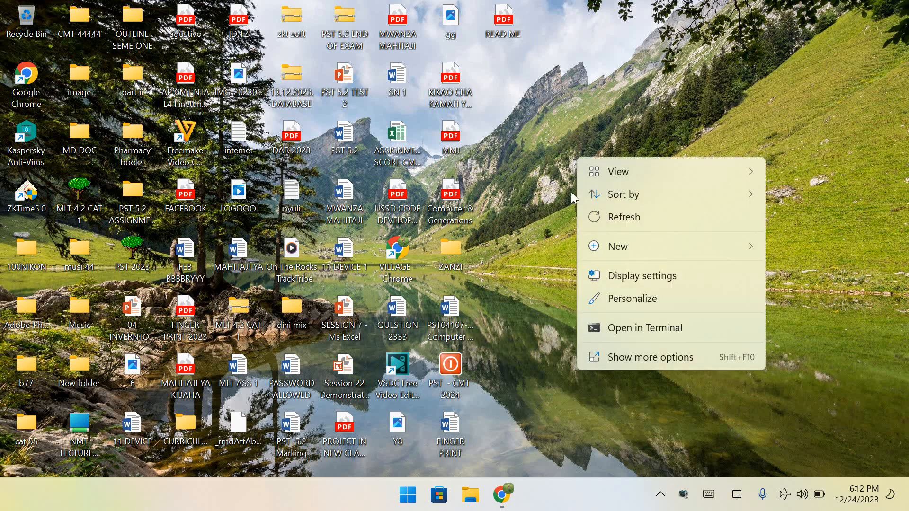
{"action": "mouse_move", "coordinate": [635, 328]}
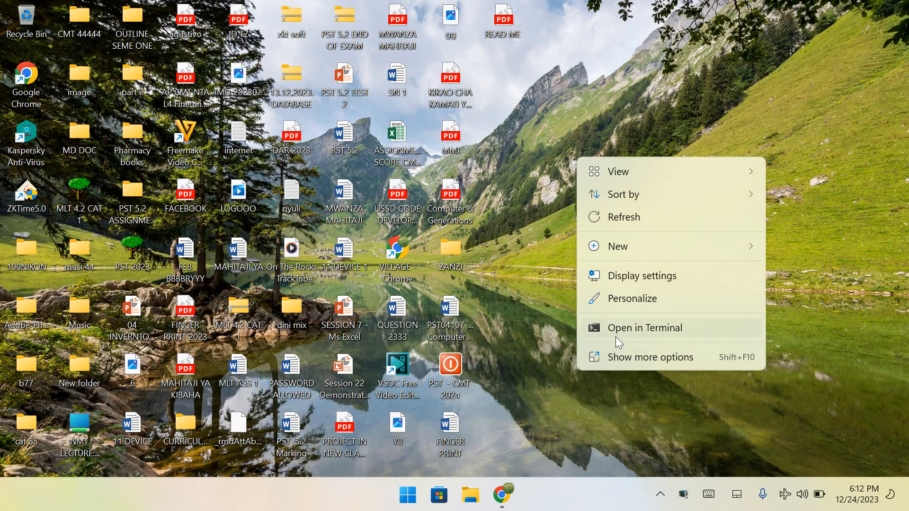
- Uncheck Show desktop icons under View to hide every desktop icon
{"action": "left_click", "coordinate": [619, 171]}
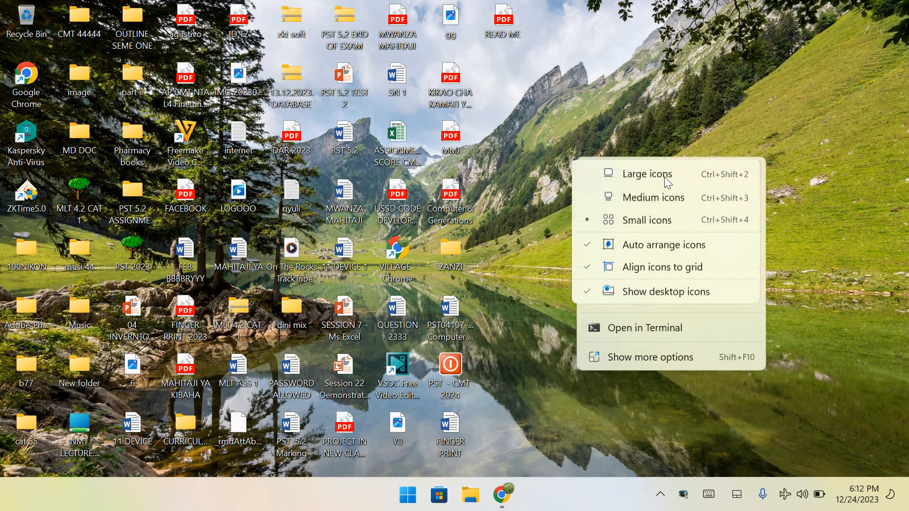
{"action": "mouse_move", "coordinate": [641, 292]}
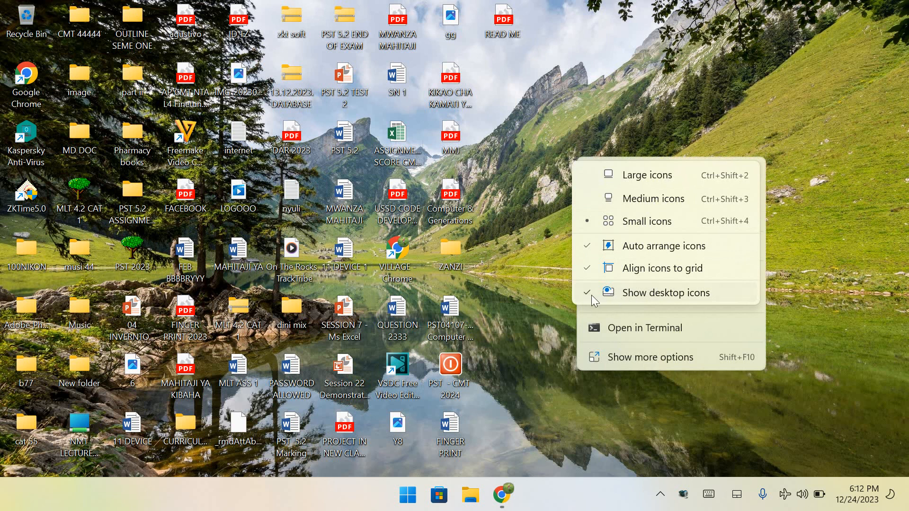
{"action": "left_click", "coordinate": [667, 292]}
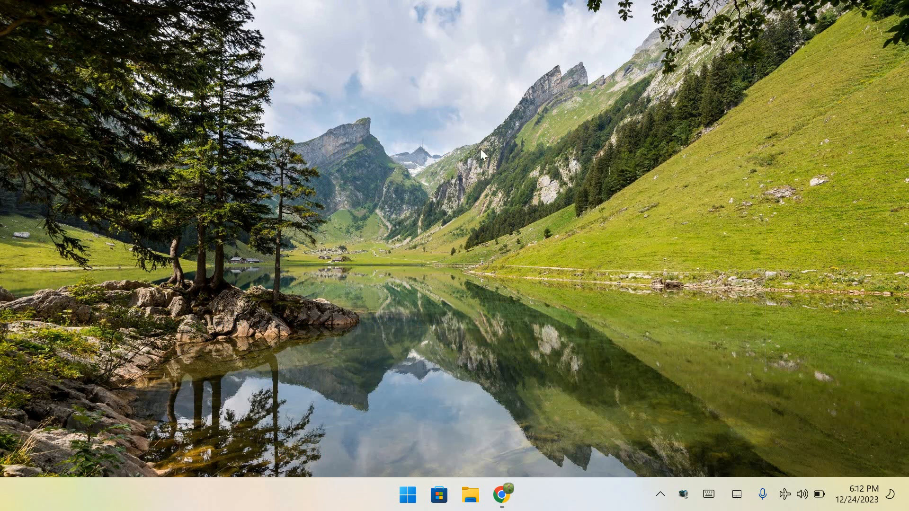
{"action": "mouse_move", "coordinate": [393, 197]}
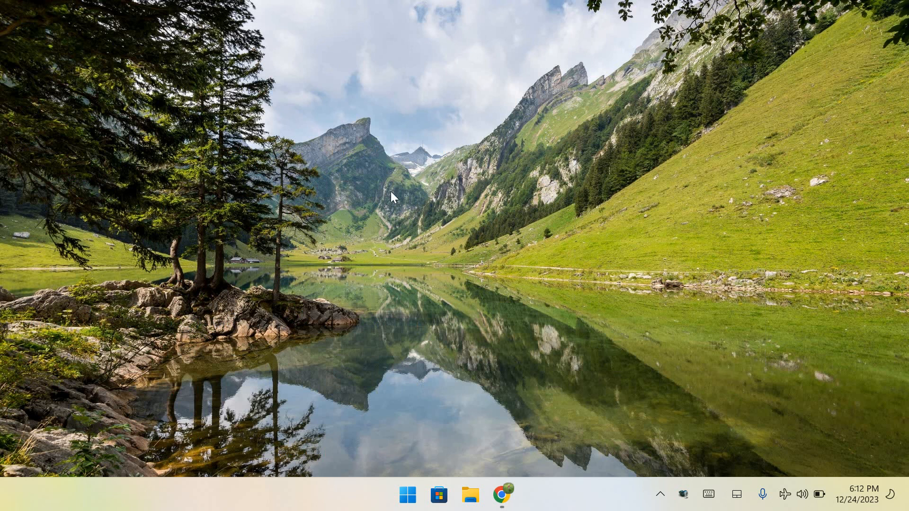
{"action": "mouse_move", "coordinate": [393, 145]}
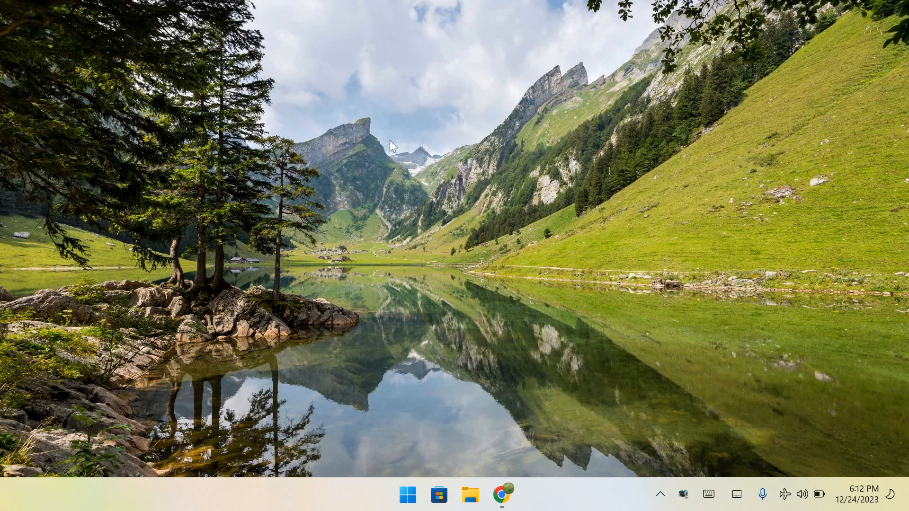
- Re-check Show desktop icons in the desktop View menu to restore the icons
{"action": "right_click", "coordinate": [390, 146]}
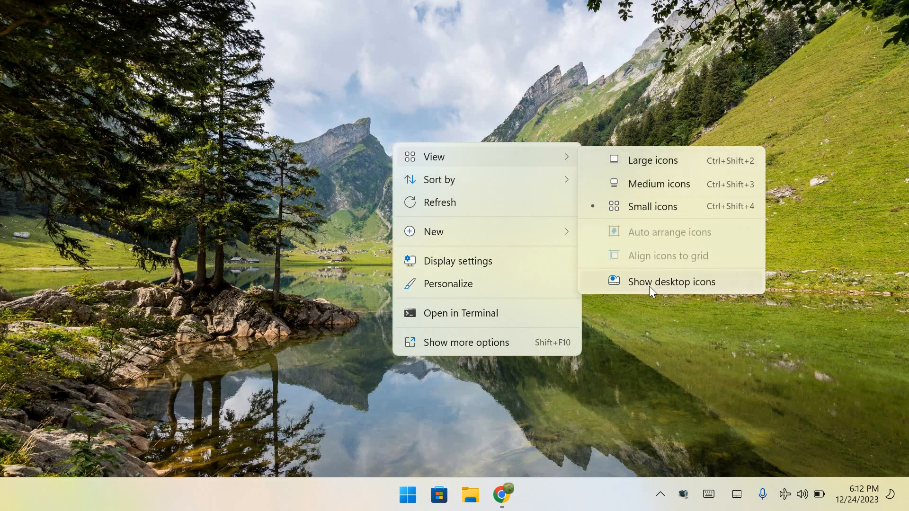
{"action": "left_click", "coordinate": [671, 282]}
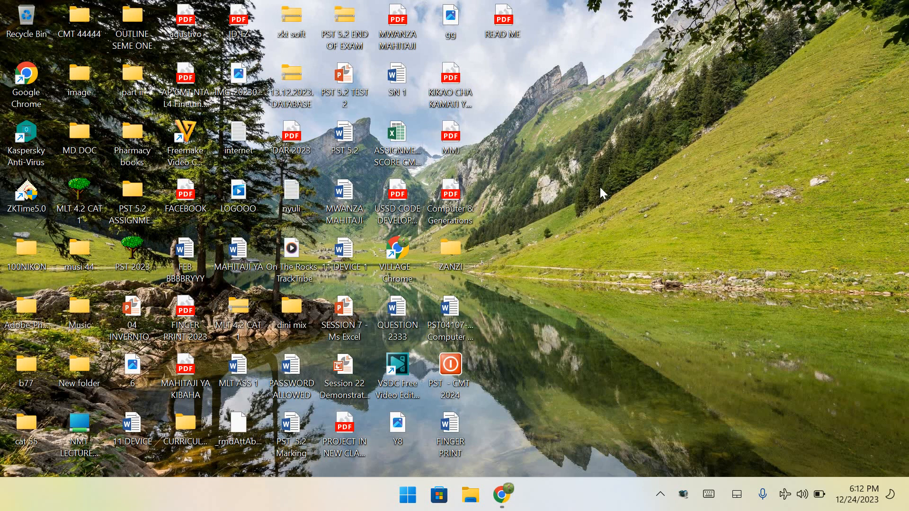
- Bring up the desktop context menu and its View options
{"action": "right_click", "coordinate": [603, 193]}
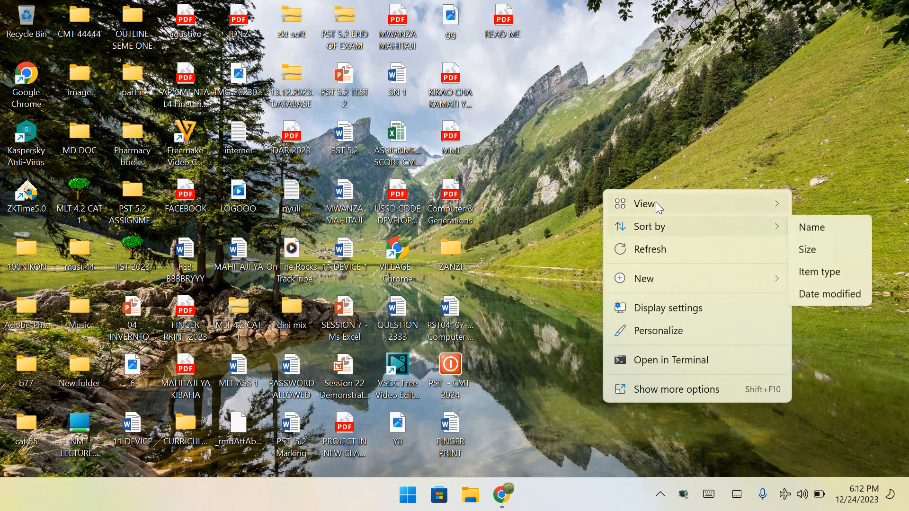
{"action": "left_click", "coordinate": [643, 203]}
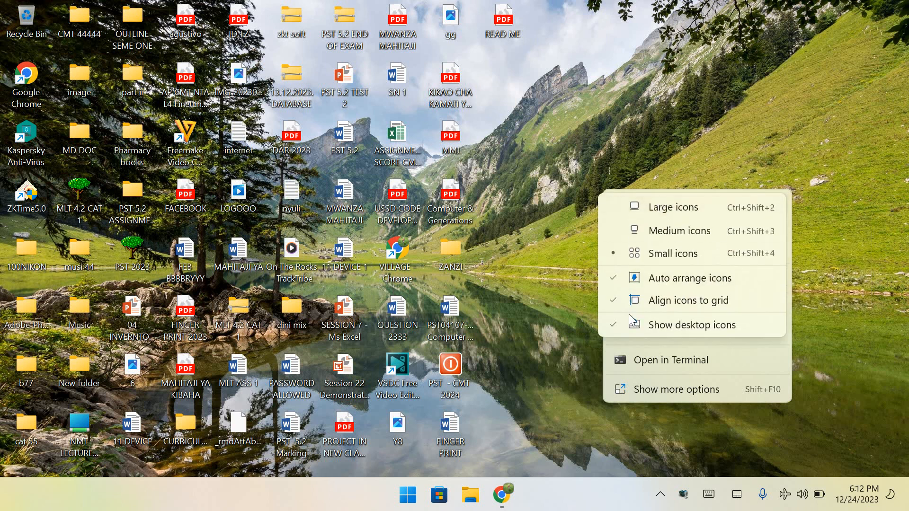
{"action": "mouse_move", "coordinate": [660, 329]}
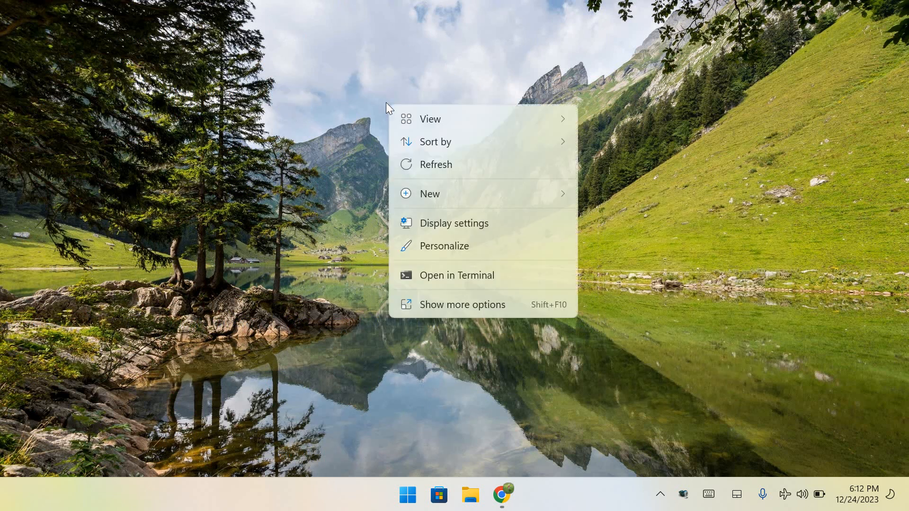
{"action": "mouse_move", "coordinate": [454, 223]}
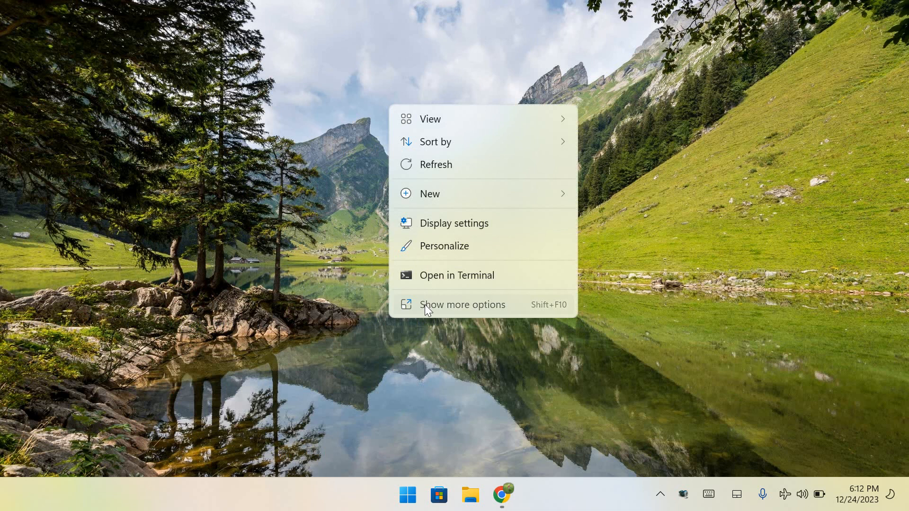
- Re-enable Show desktop icons, then uncheck it again to hide the icons
{"action": "left_click", "coordinate": [462, 304]}
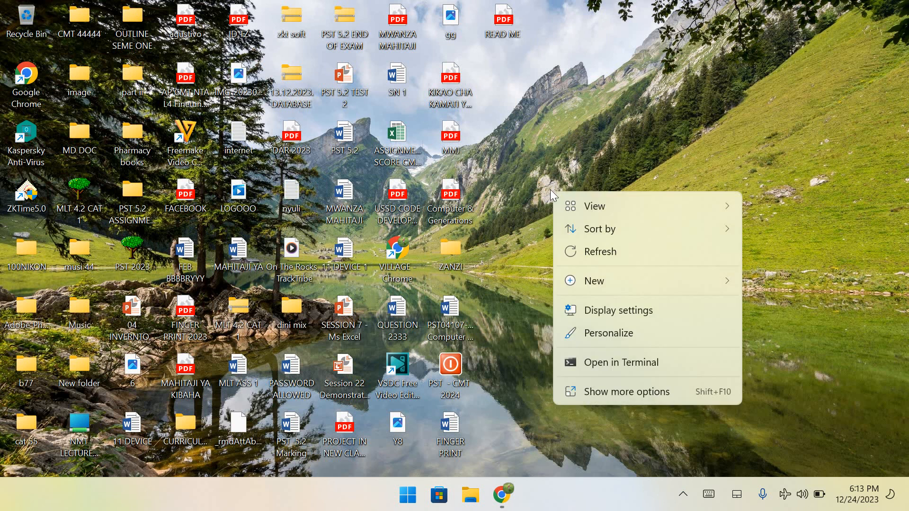
{"action": "left_click", "coordinate": [594, 206]}
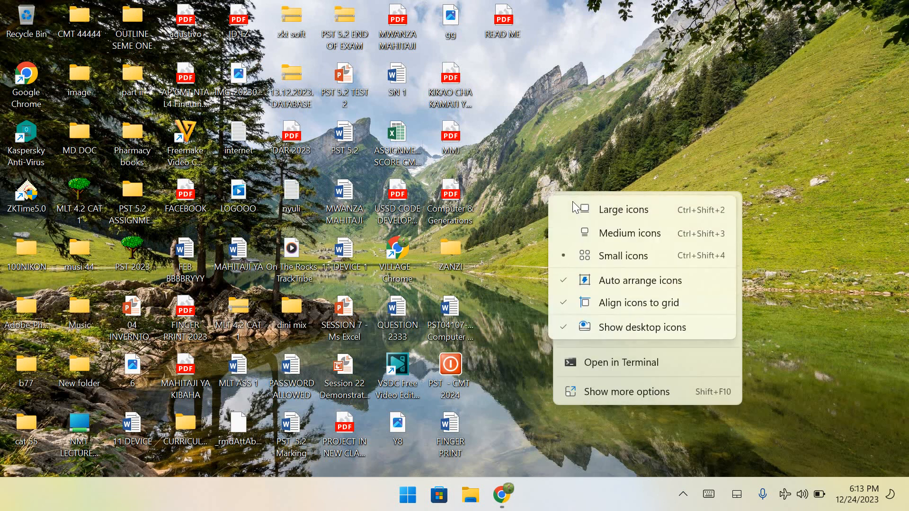
{"action": "left_click", "coordinate": [642, 327]}
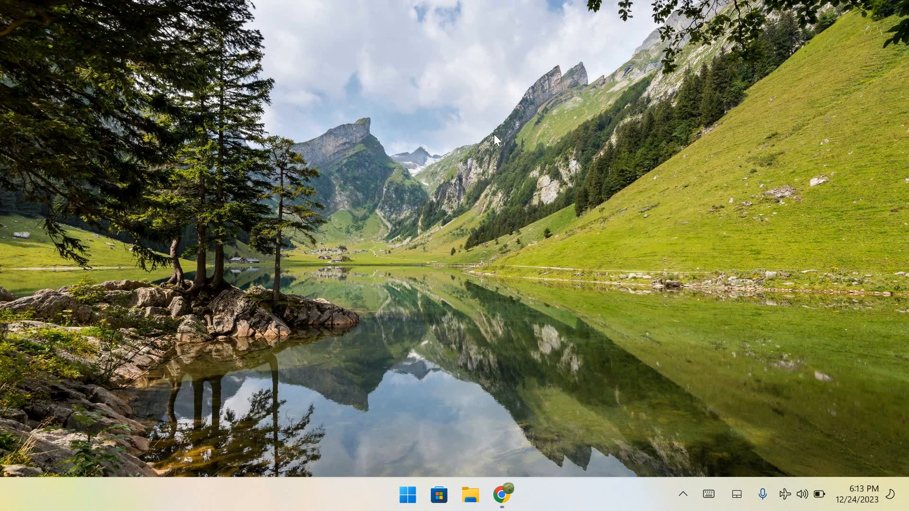
- Check Show desktop icons under the desktop View menu so the icons reappear
{"action": "right_click", "coordinate": [498, 140]}
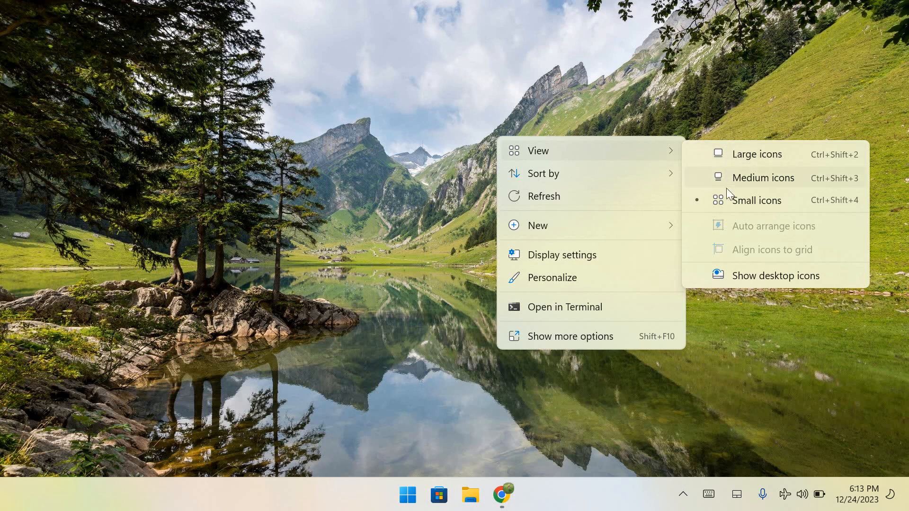
{"action": "mouse_move", "coordinate": [757, 266]}
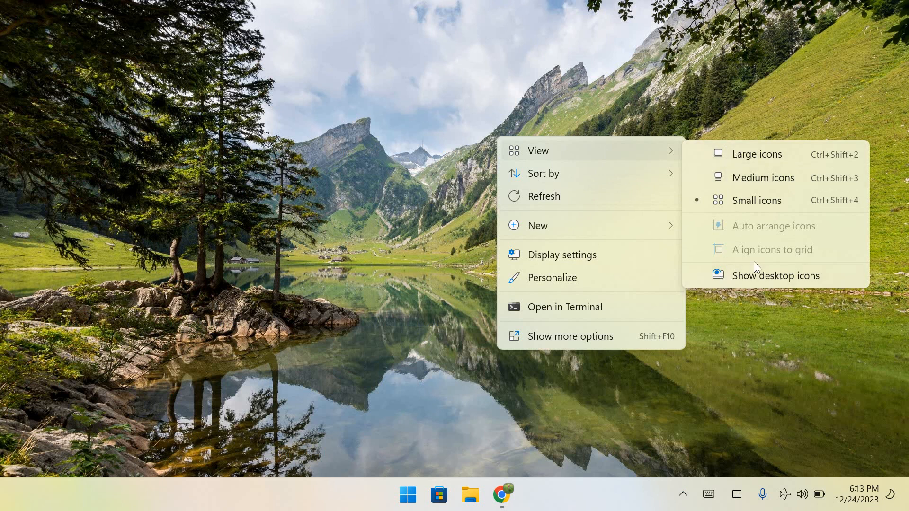
{"action": "mouse_move", "coordinate": [755, 271]}
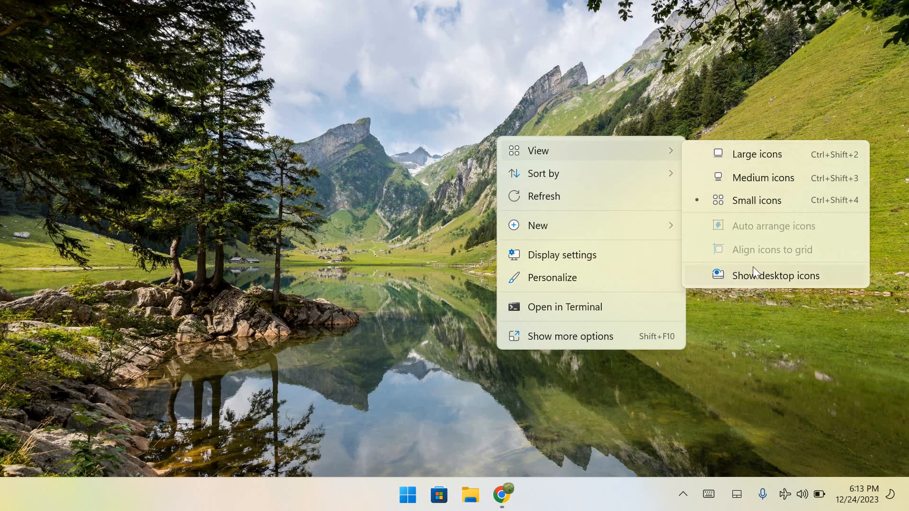
{"action": "mouse_move", "coordinate": [776, 268]}
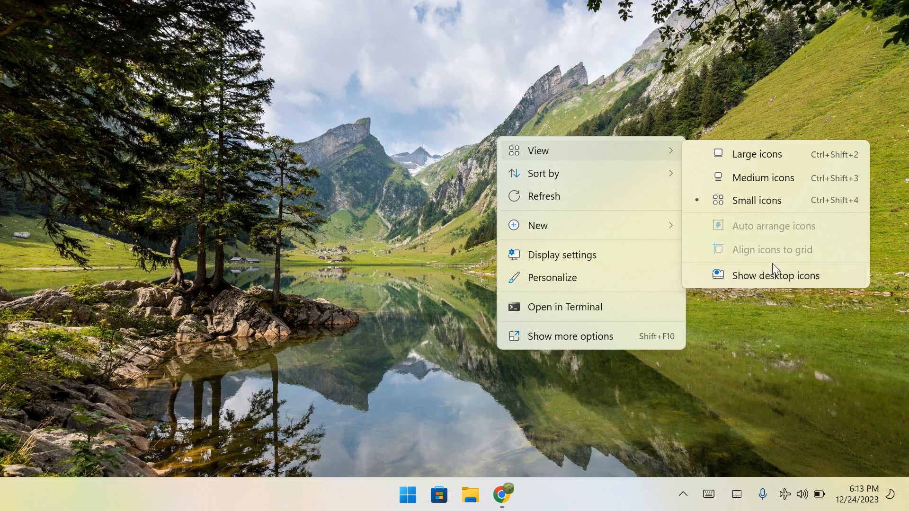
{"action": "mouse_move", "coordinate": [757, 281]}
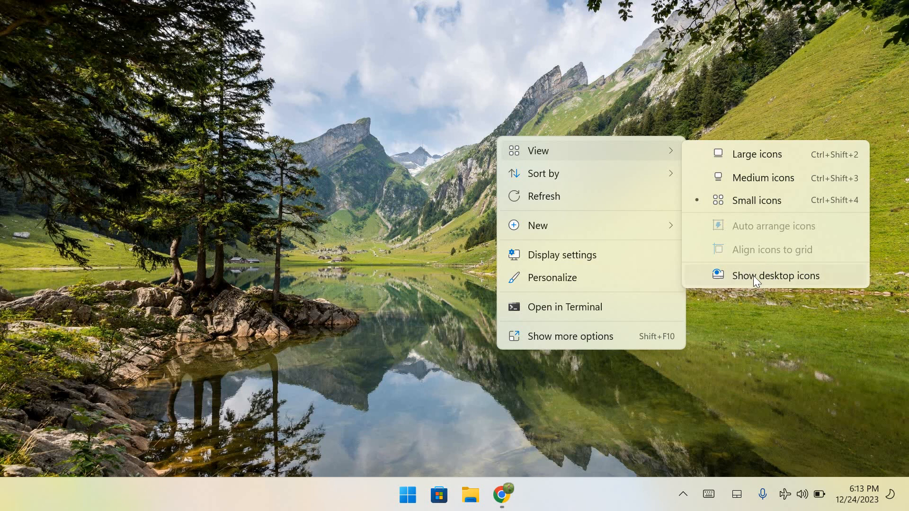
{"action": "left_click", "coordinate": [776, 275]}
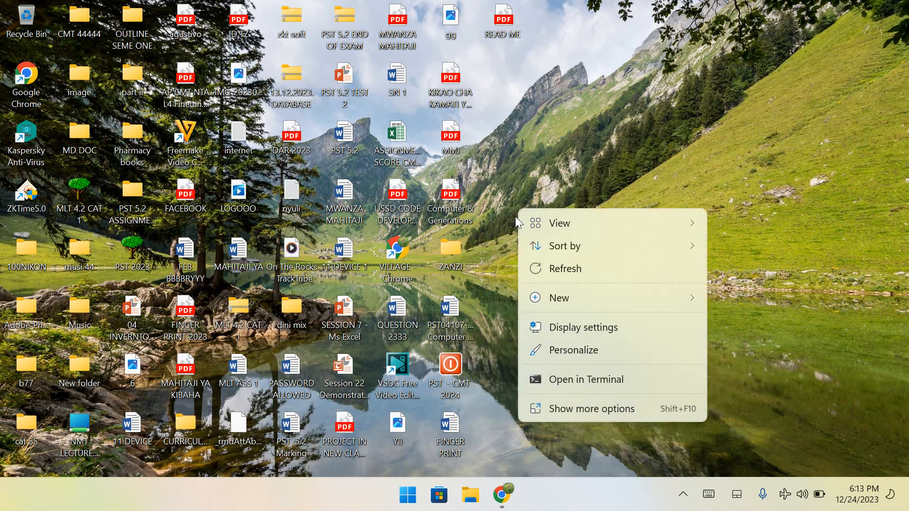
{"action": "mouse_move", "coordinate": [558, 327]}
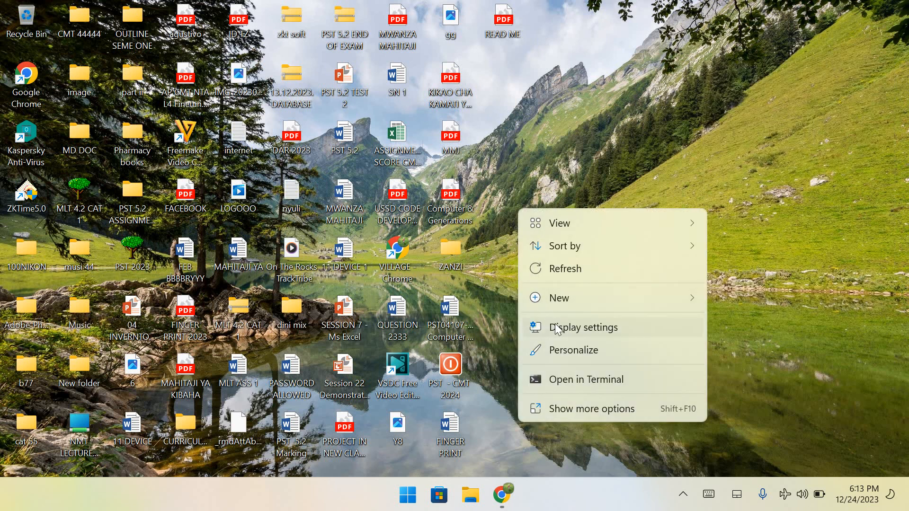
- Browse the desktop View options, then dismiss the menu with icons still shown
{"action": "left_click", "coordinate": [558, 298]}
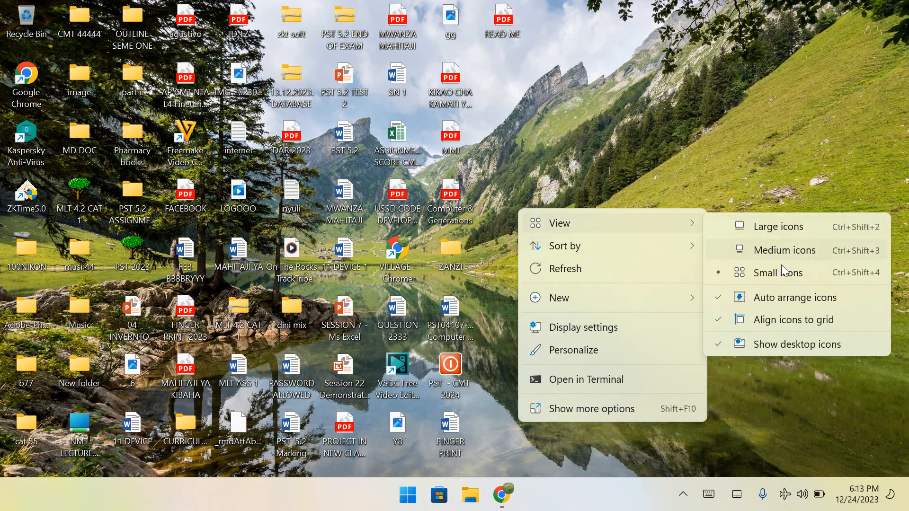
{"action": "left_click", "coordinate": [777, 300]}
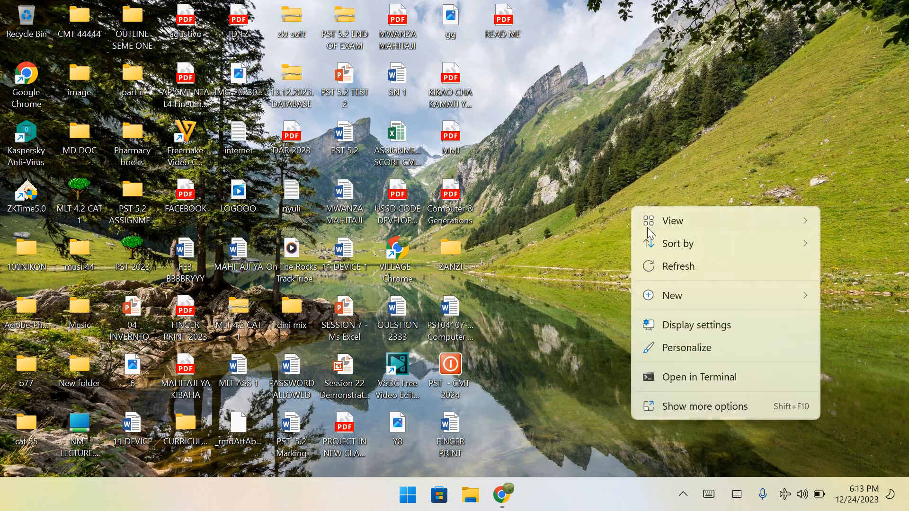
{"action": "left_click", "coordinate": [672, 220]}
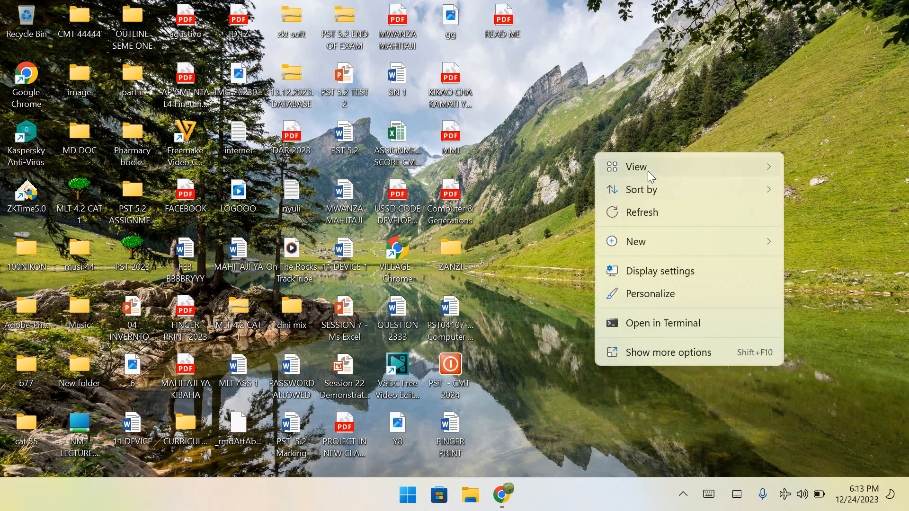
{"action": "left_click", "coordinate": [636, 168]}
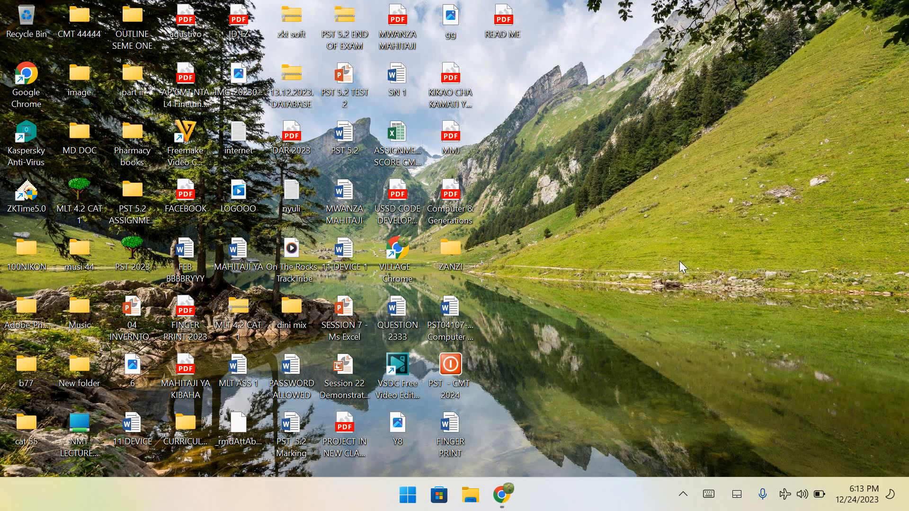
{"action": "right_click", "coordinate": [682, 267]}
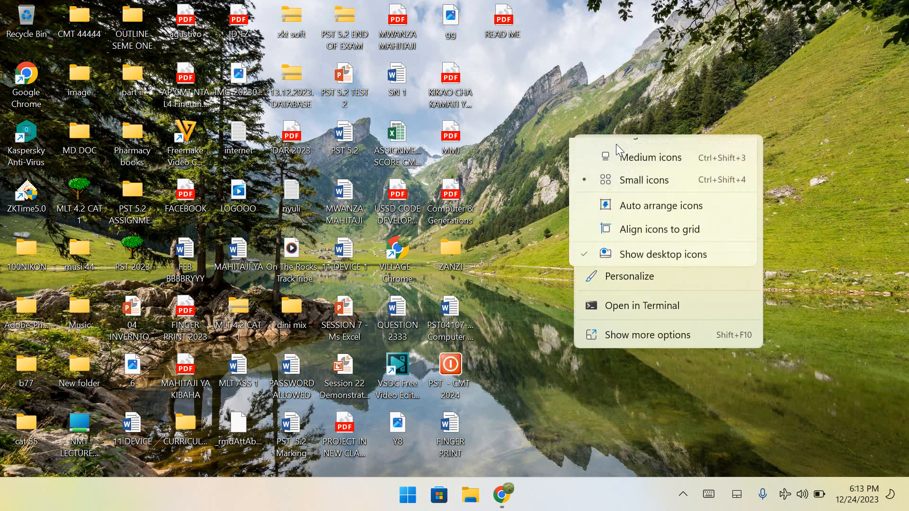
{"action": "left_click", "coordinate": [648, 253]}
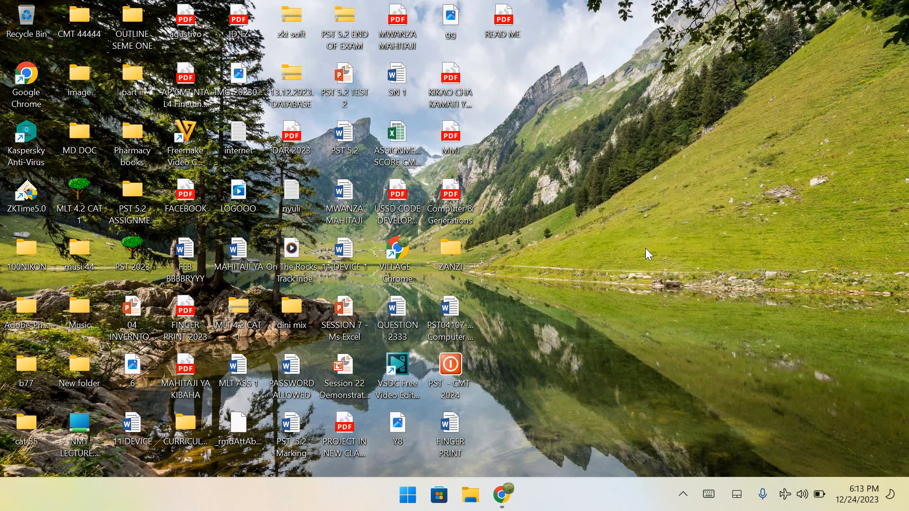
{"action": "mouse_move", "coordinate": [643, 249]}
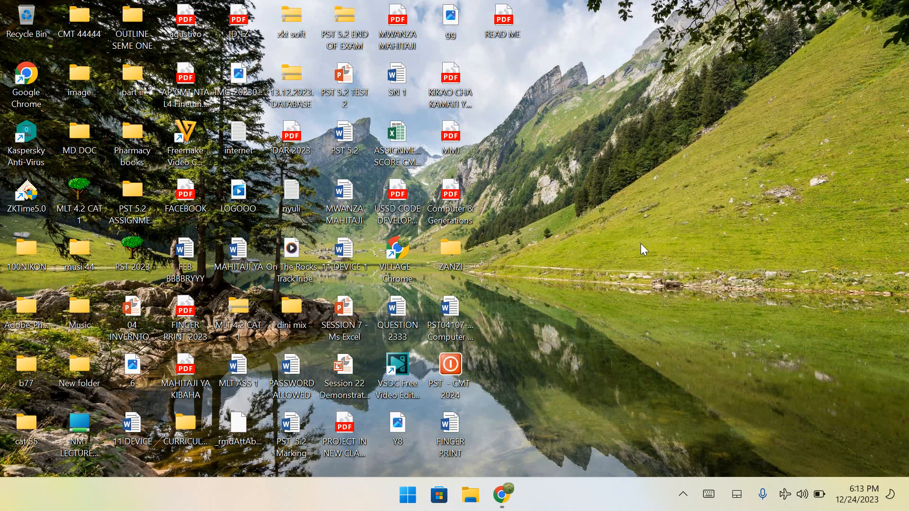
{"action": "mouse_move", "coordinate": [639, 245]}
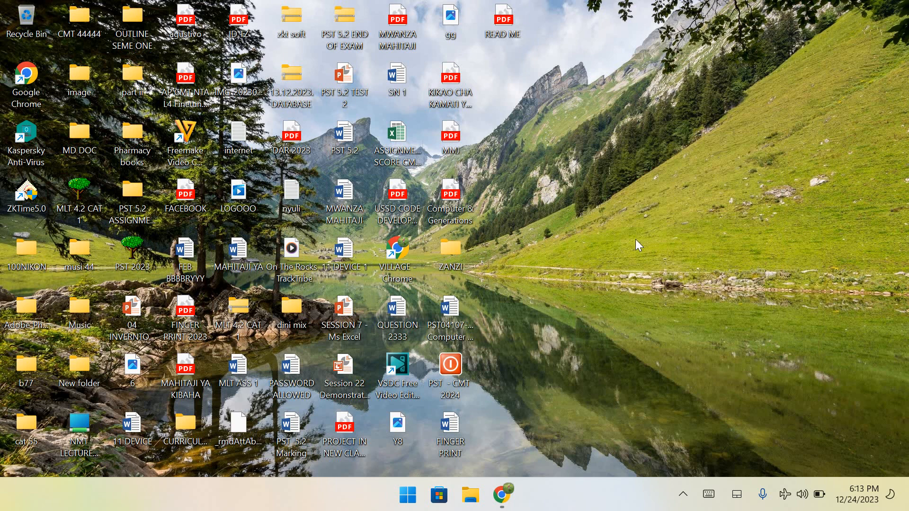